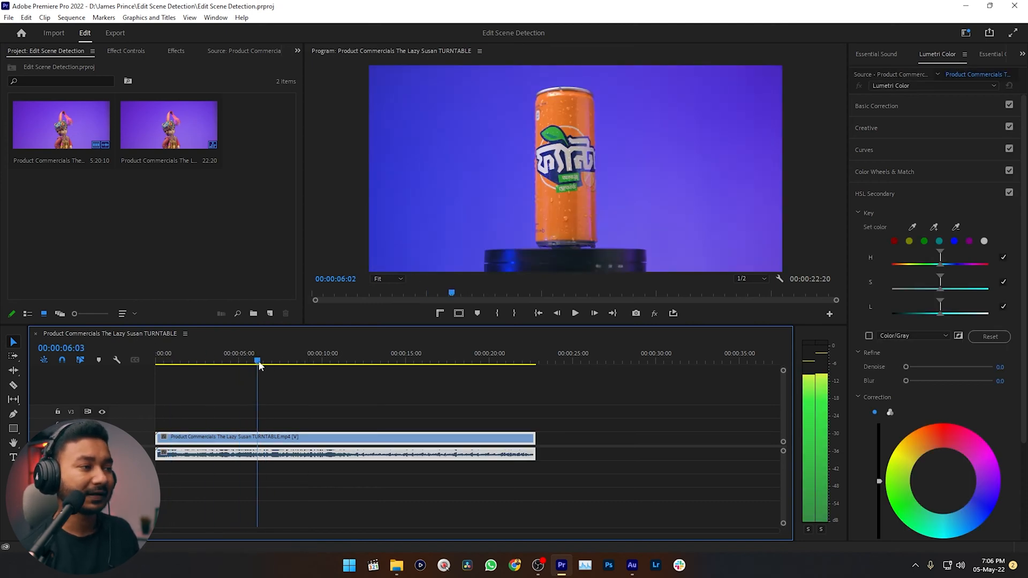
- Scrub through the clip, previewing the figurine shot, the can close-up and the scene change near five seconds
click(369, 362)
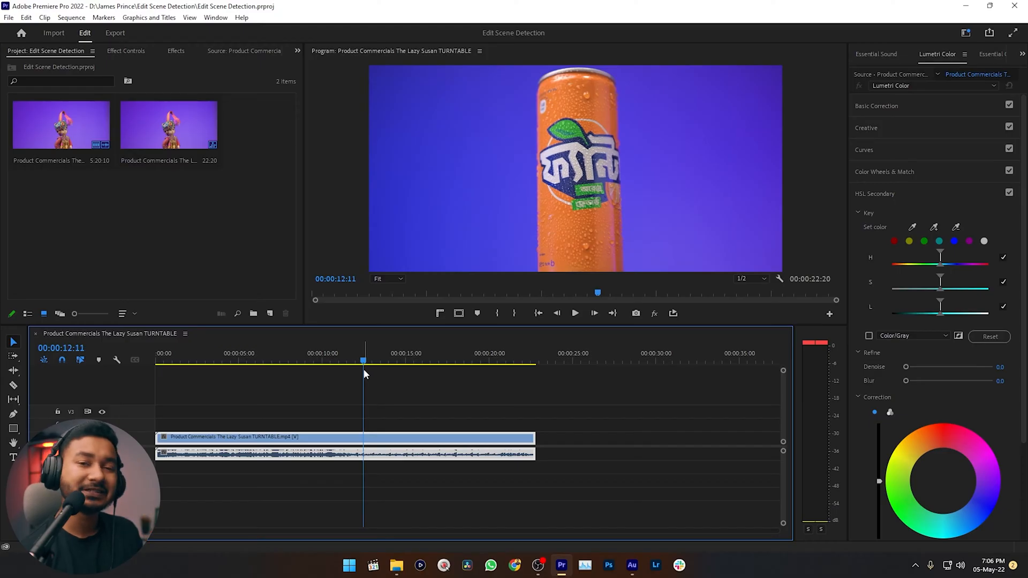
click(232, 360)
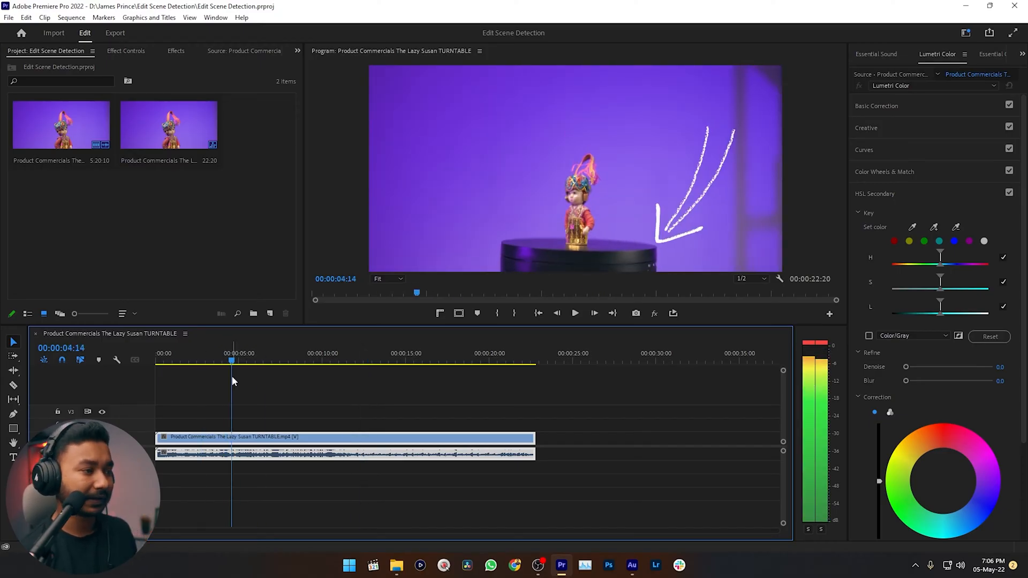
click(248, 361)
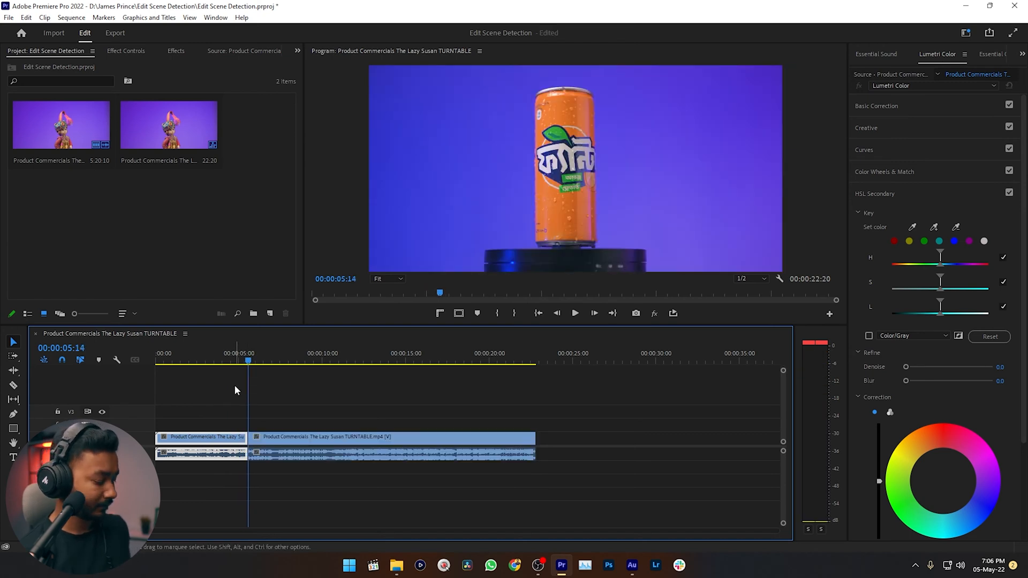
click(202, 361)
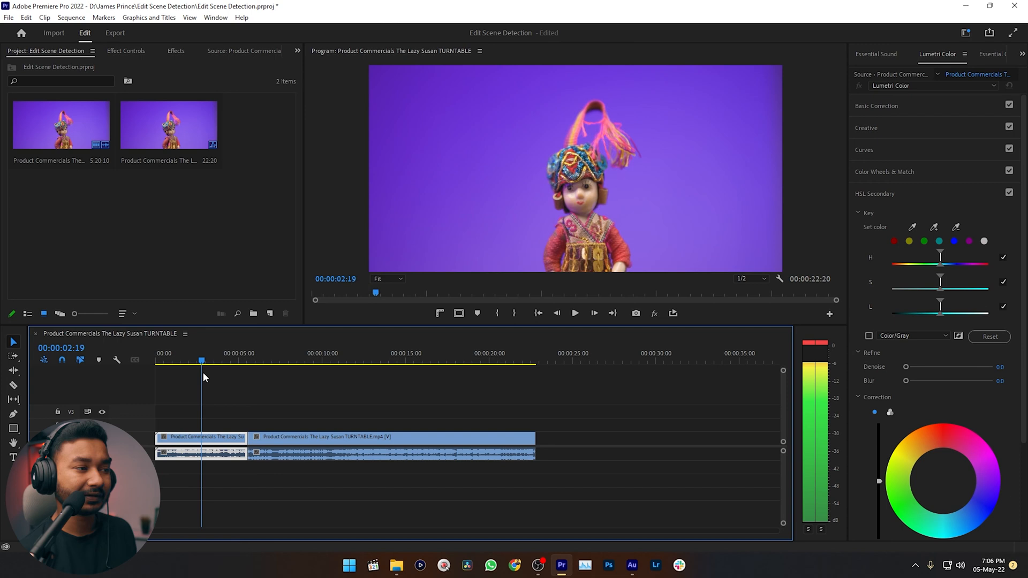
click(267, 360)
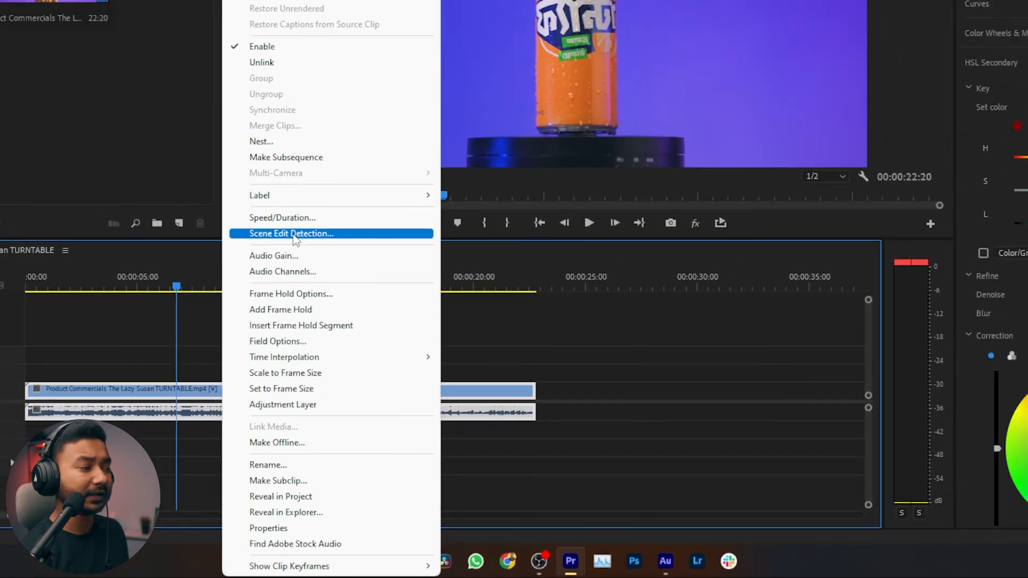
- Run Scene Edit Detection with cut-at-scene and subclip bin enabled, clip markers off
click(292, 234)
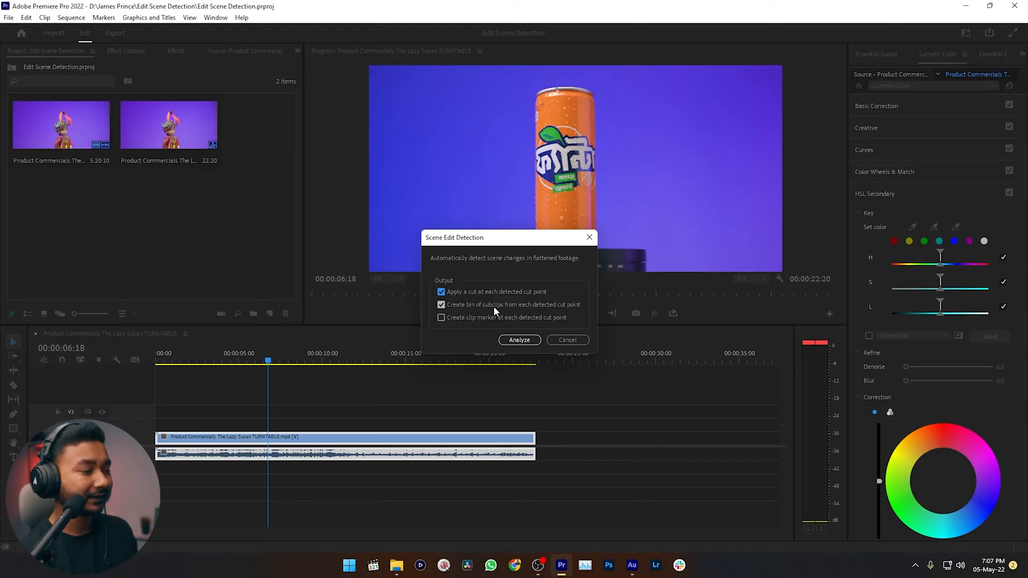
mouse_move(566, 314)
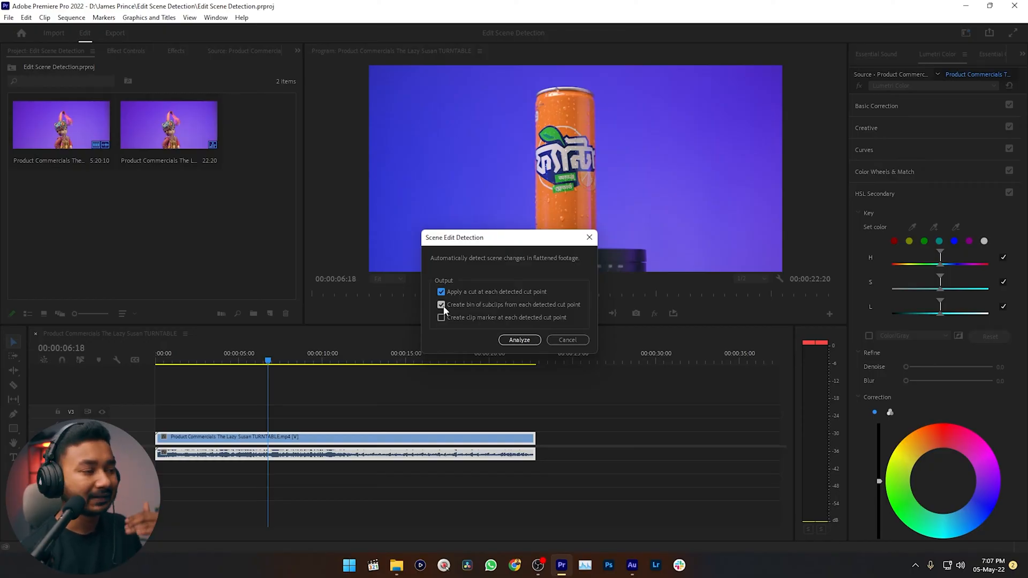
click(440, 317)
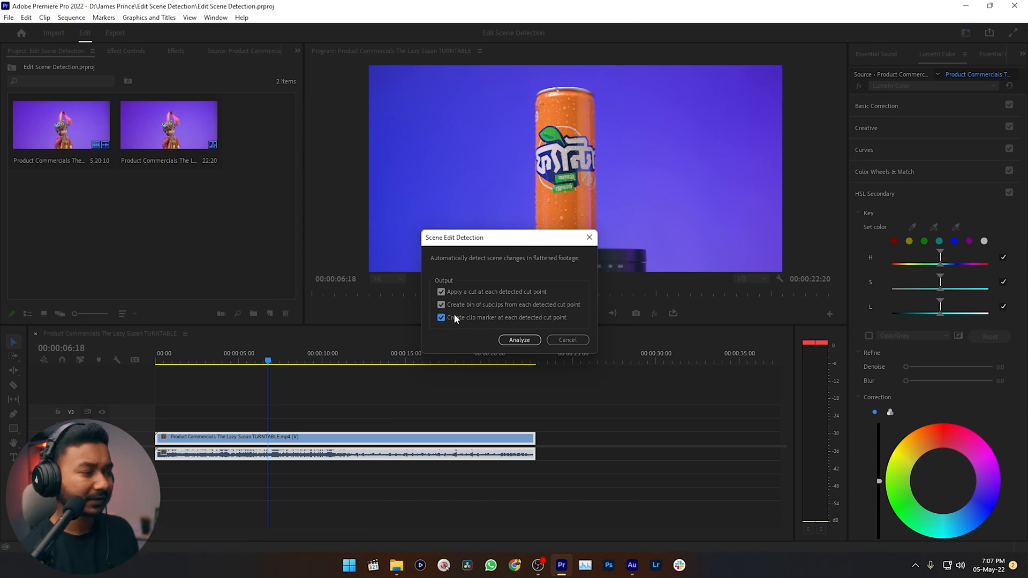
click(440, 317)
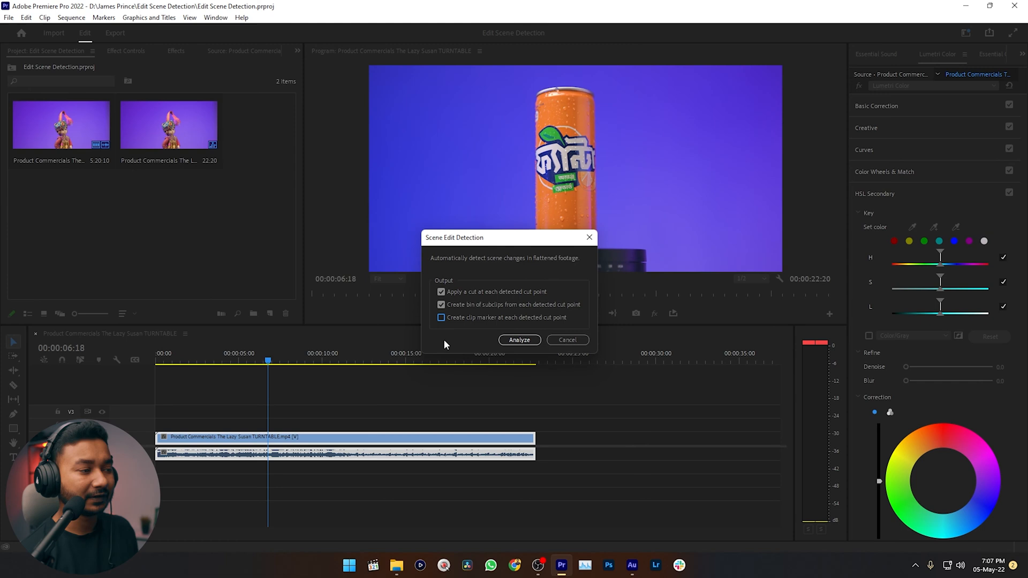
click(441, 304)
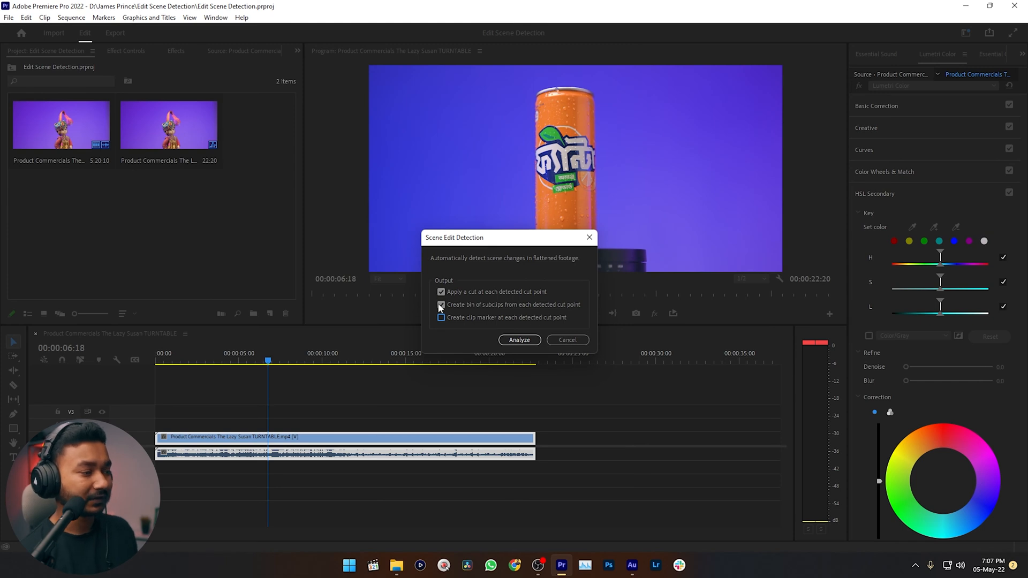
click(519, 340)
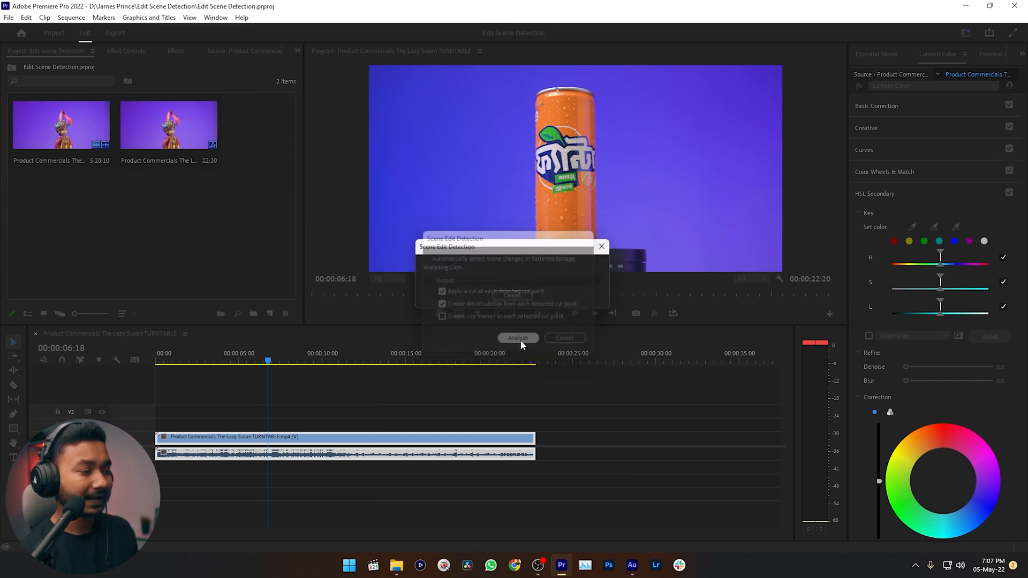
- Check the new timeline cuts at a later shot, then open and scroll the 12-subclip bin
click(518, 338)
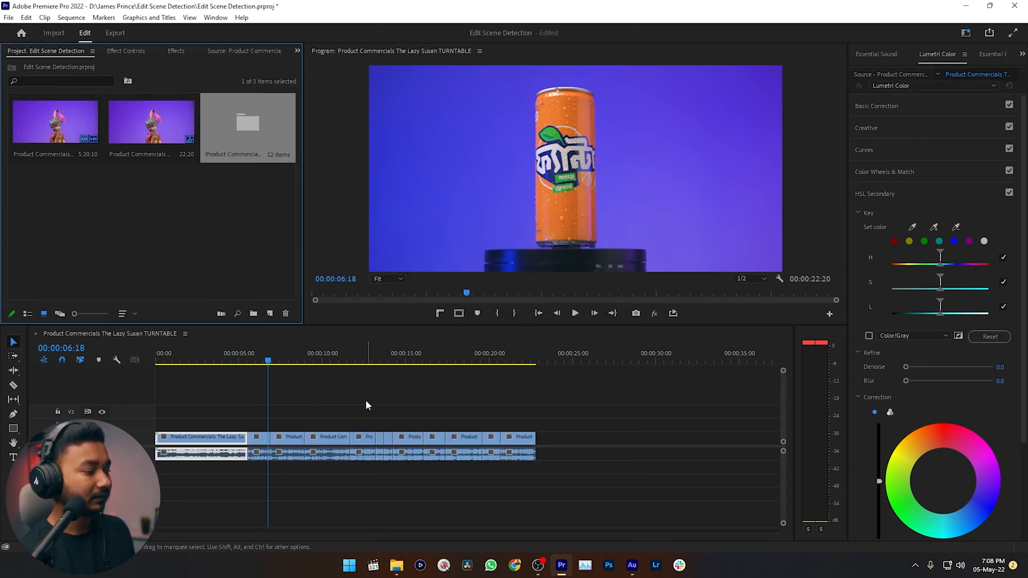
click(281, 361)
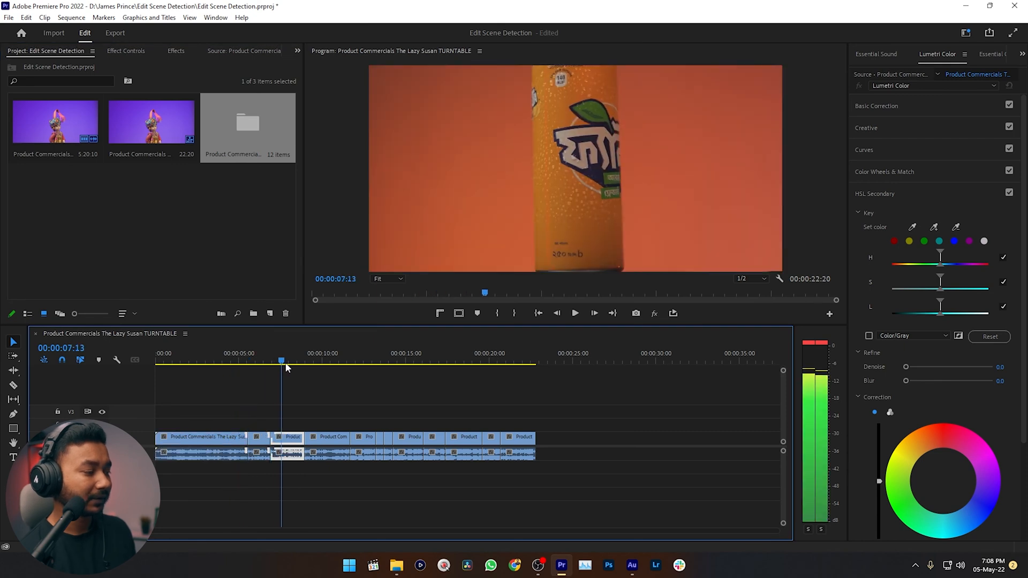
click(383, 367)
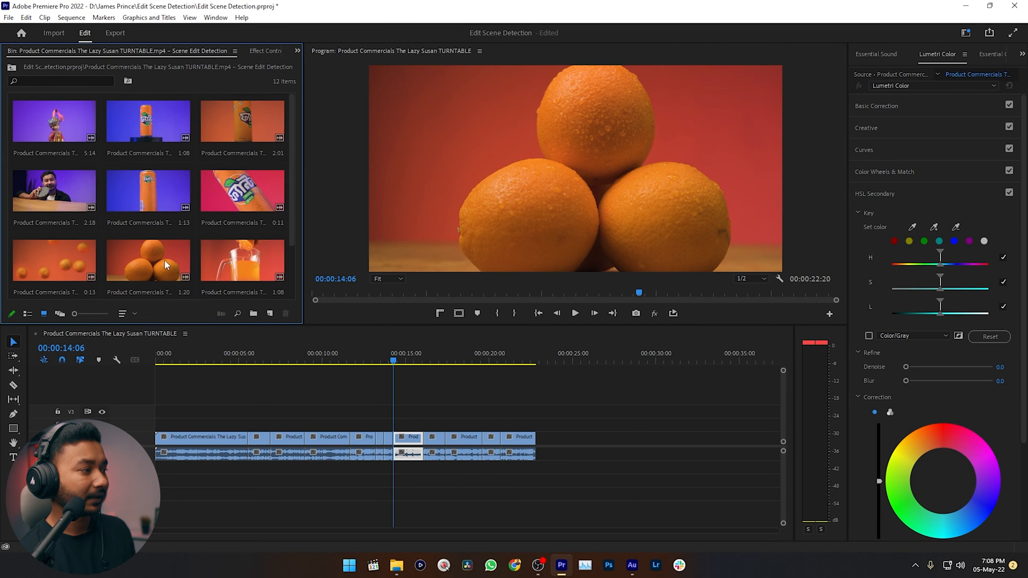
scroll(down, 3)
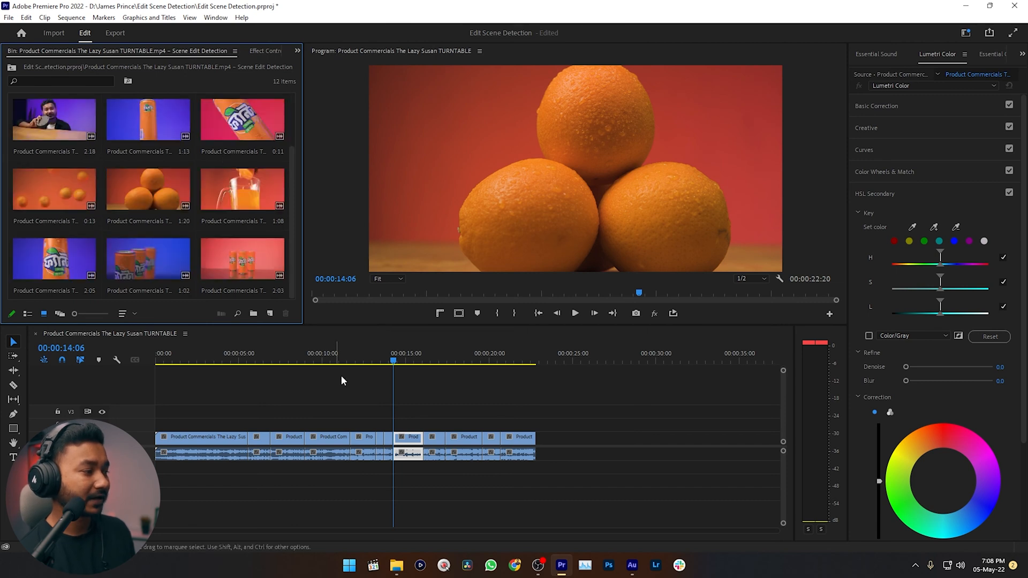